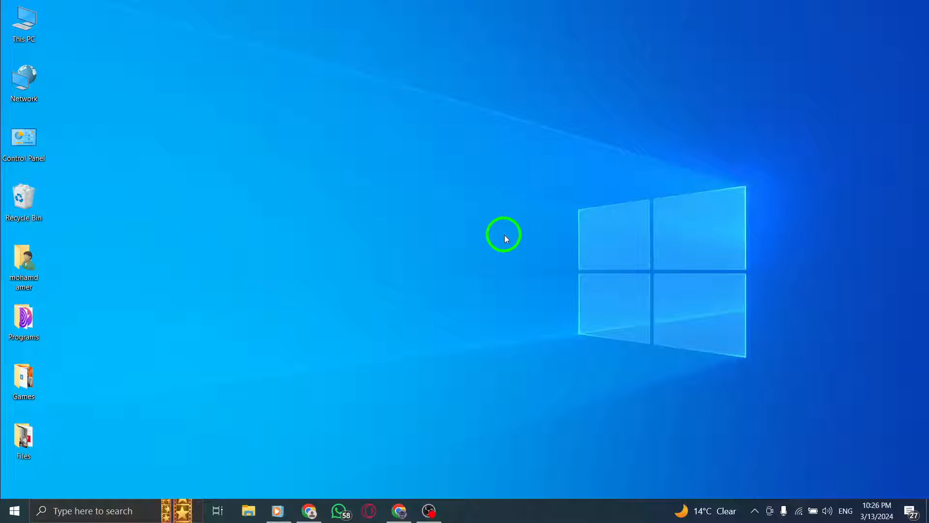
# Step: Bring up the X Home feed in Chrome and scroll to Shiina's free Lina Scorch skin post
pyautogui.click(398, 511)
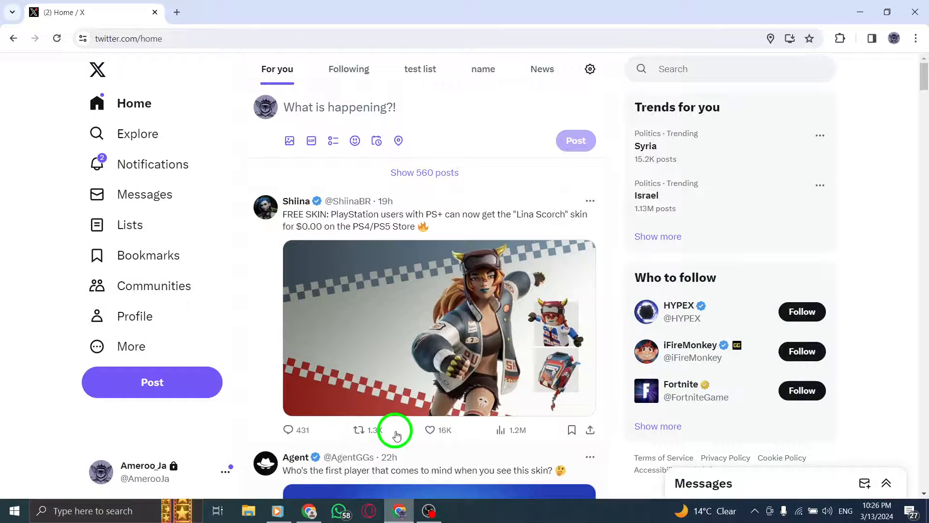
pyautogui.scroll(-3)
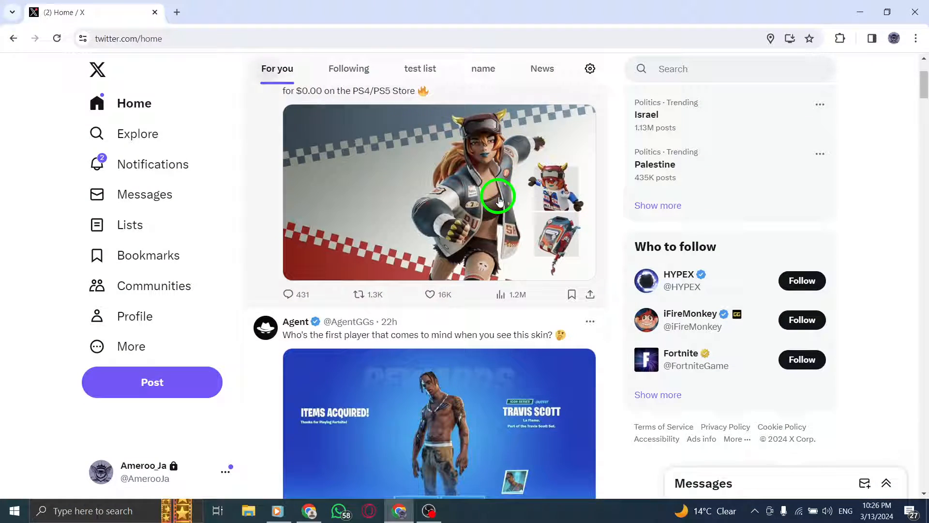
pyautogui.scroll(-3)
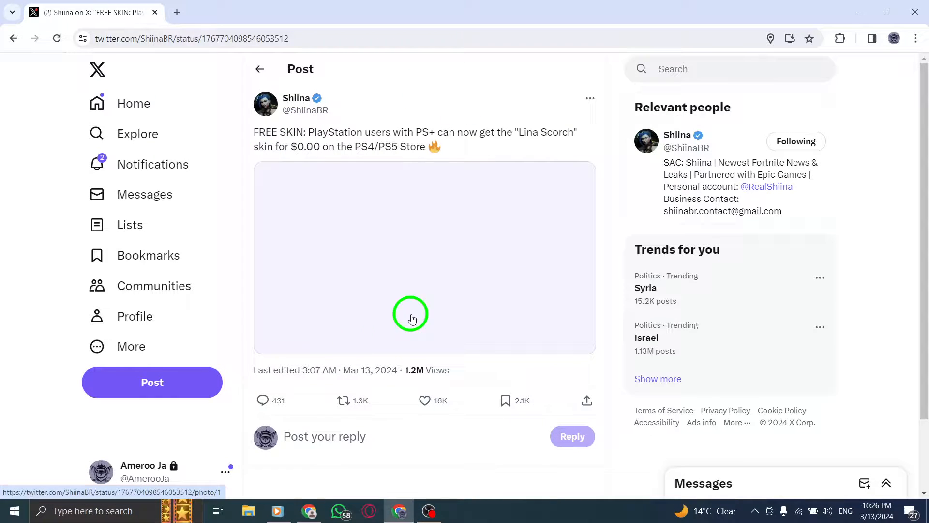
# Step: Scroll past the skin image to the reply box and first replies from SUAREZ and Safyy
pyautogui.scroll(-3)
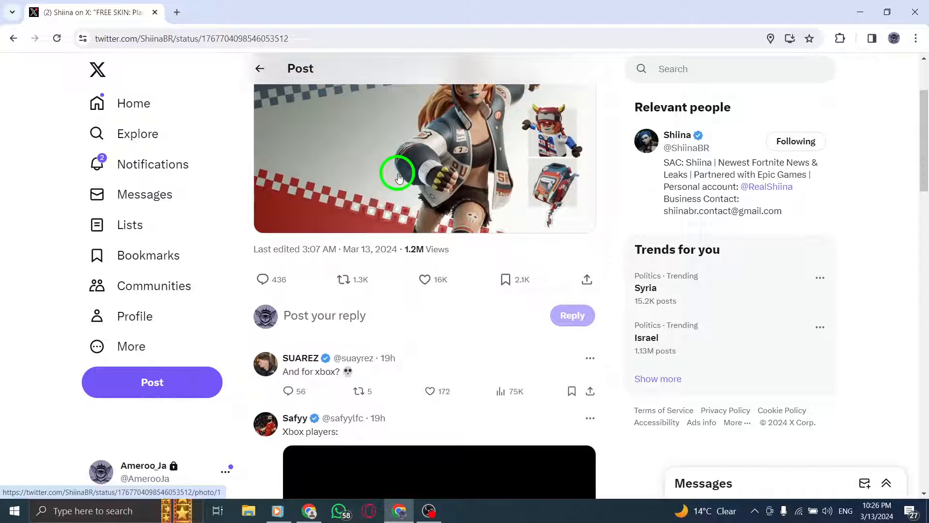
pyautogui.moveTo(271, 279)
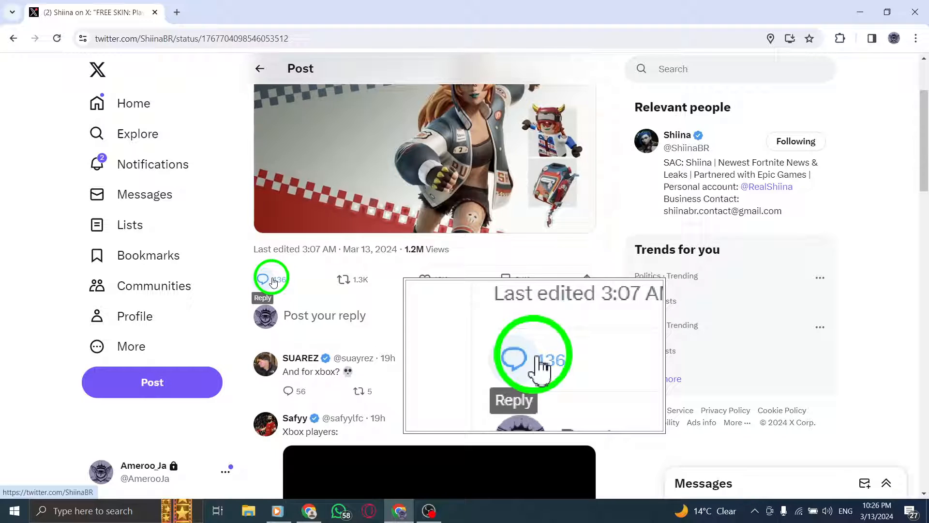
pyautogui.click(263, 279)
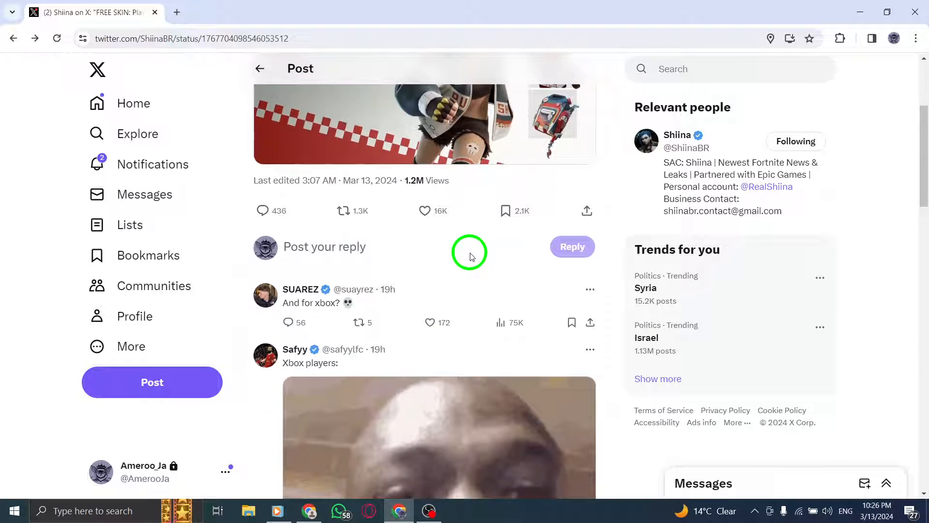
# Step: Read further down the reply thread beneath Shiina's post
pyautogui.scroll(-3)
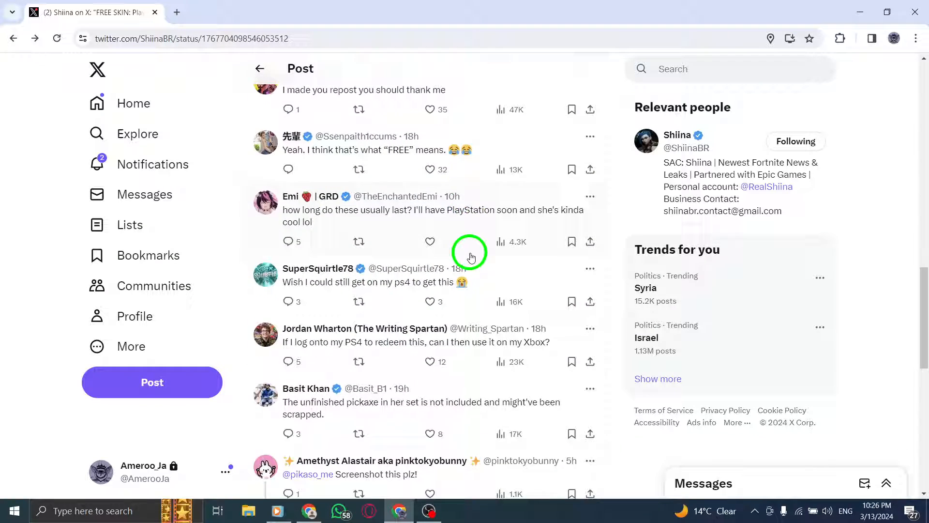
pyautogui.scroll(-3)
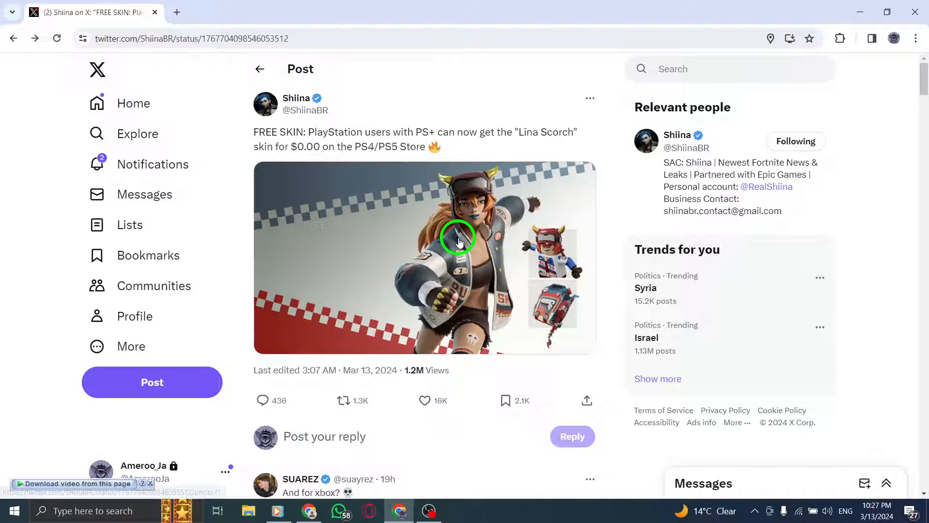
pyautogui.moveTo(573, 91)
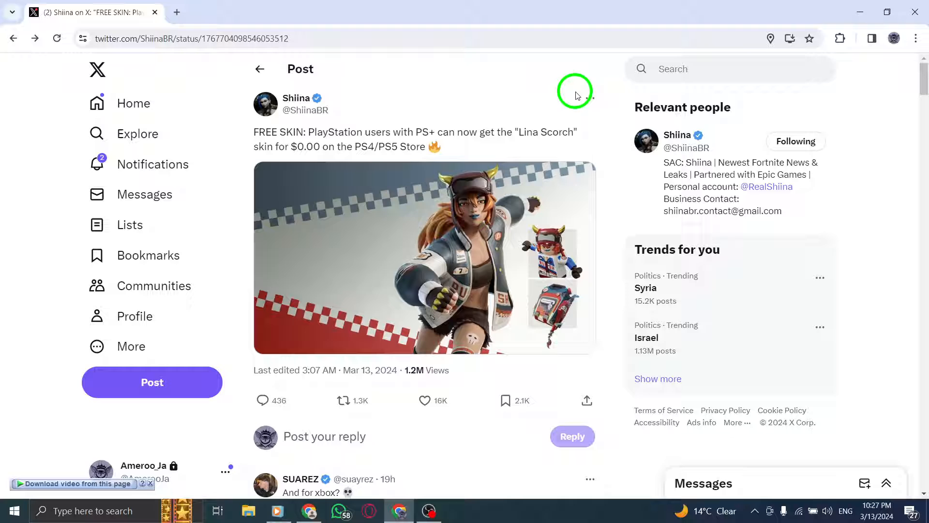
pyautogui.moveTo(122, 113)
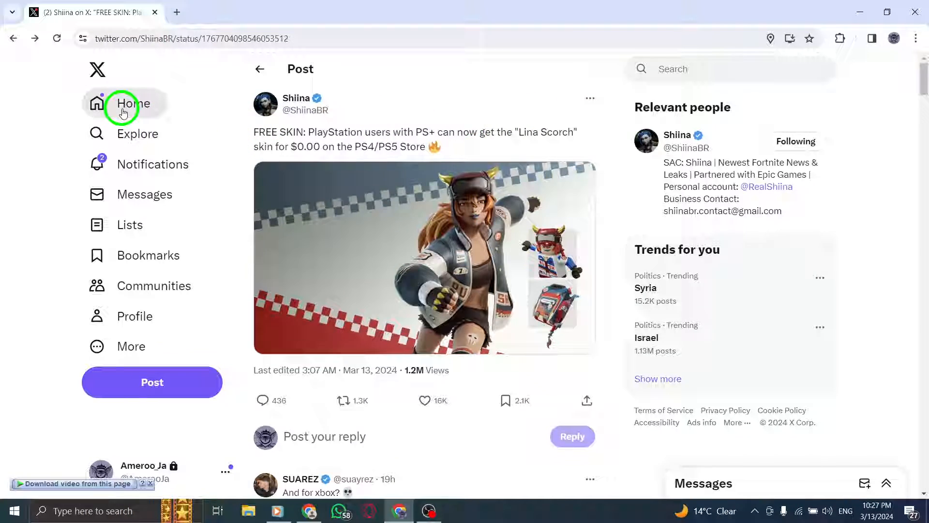
# Step: Return to the Home feed, with Shiina's Lina Scorch post atop For you
pyautogui.click(122, 103)
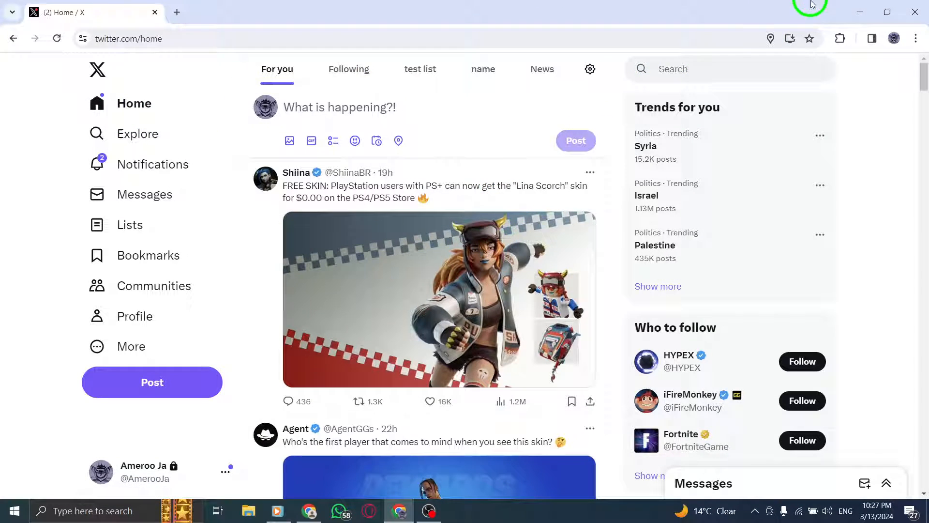